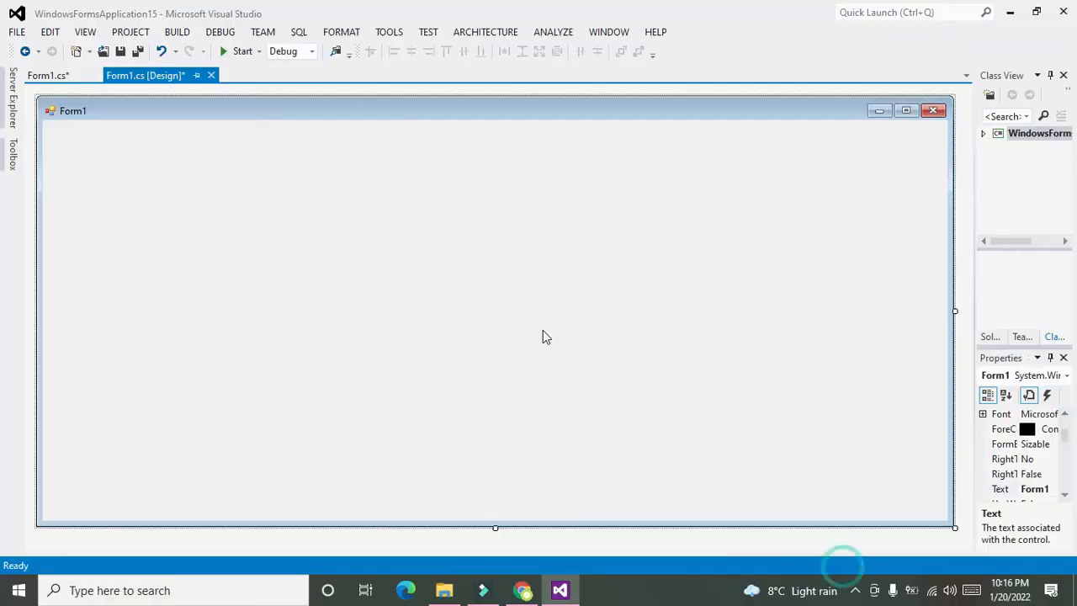
pyautogui.moveTo(400, 263)
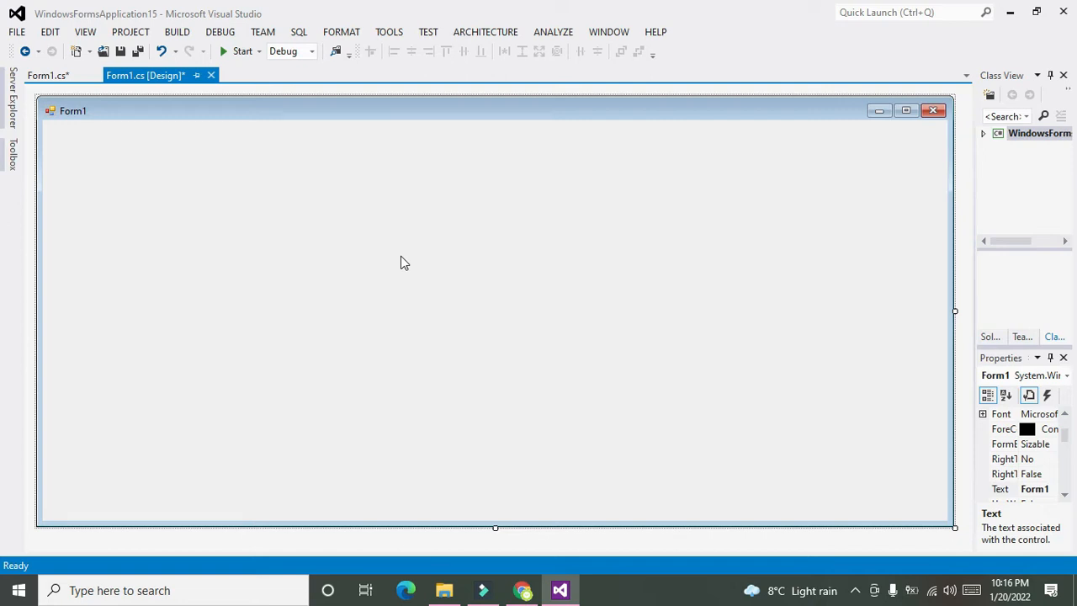
pyautogui.moveTo(273, 79)
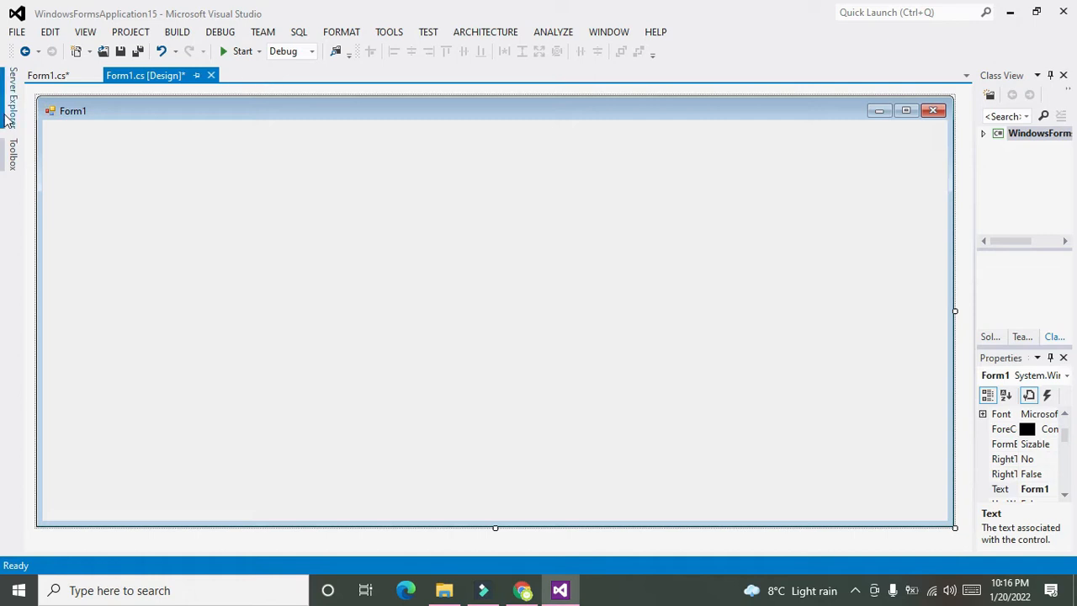
pyautogui.moveTo(10, 151)
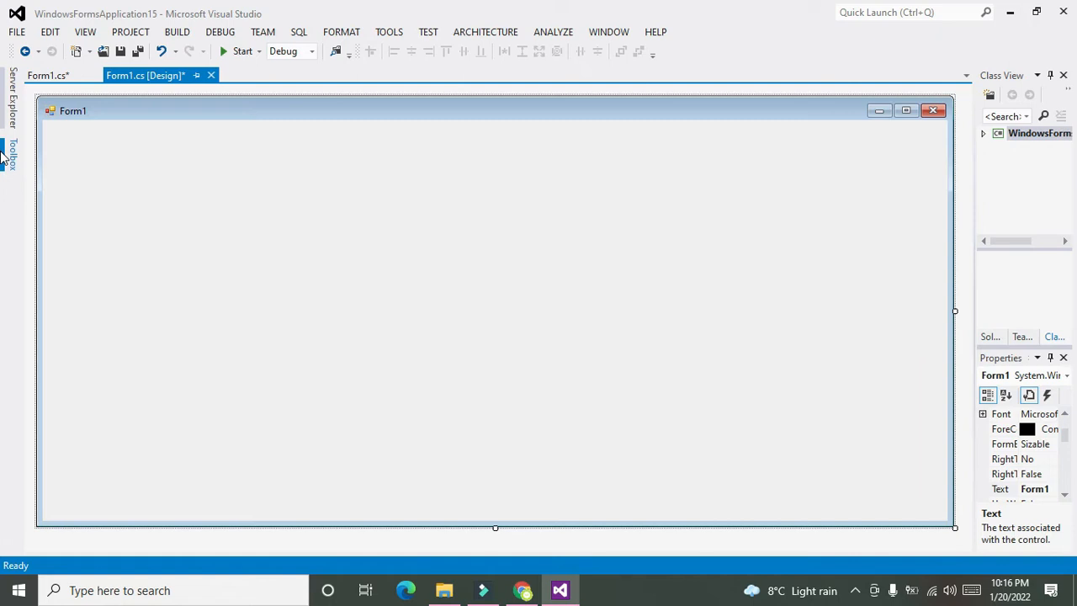
# - Add a Button from the Toolbox to Form1 and show its appearance properties near BackgroundImage
pyautogui.click(10, 152)
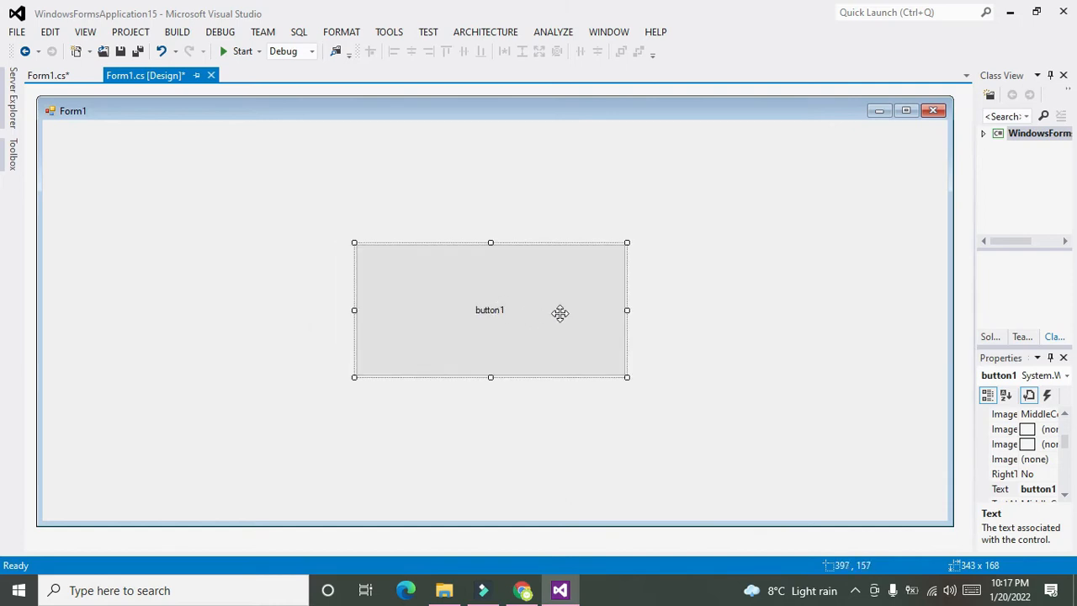
pyautogui.moveTo(975, 351)
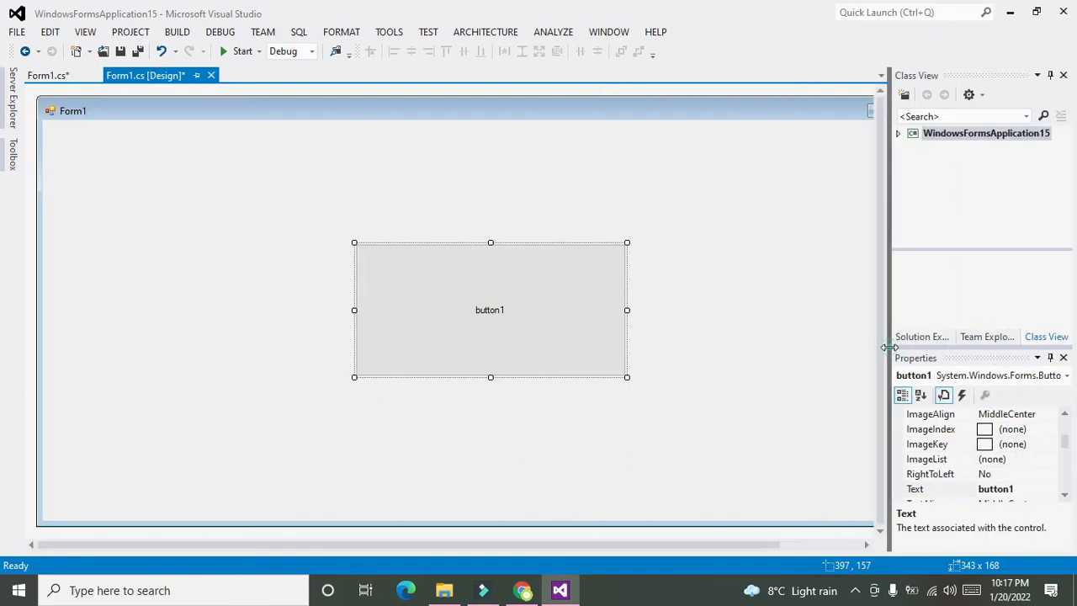
pyautogui.moveTo(889, 349); pyautogui.dragTo(834, 349)
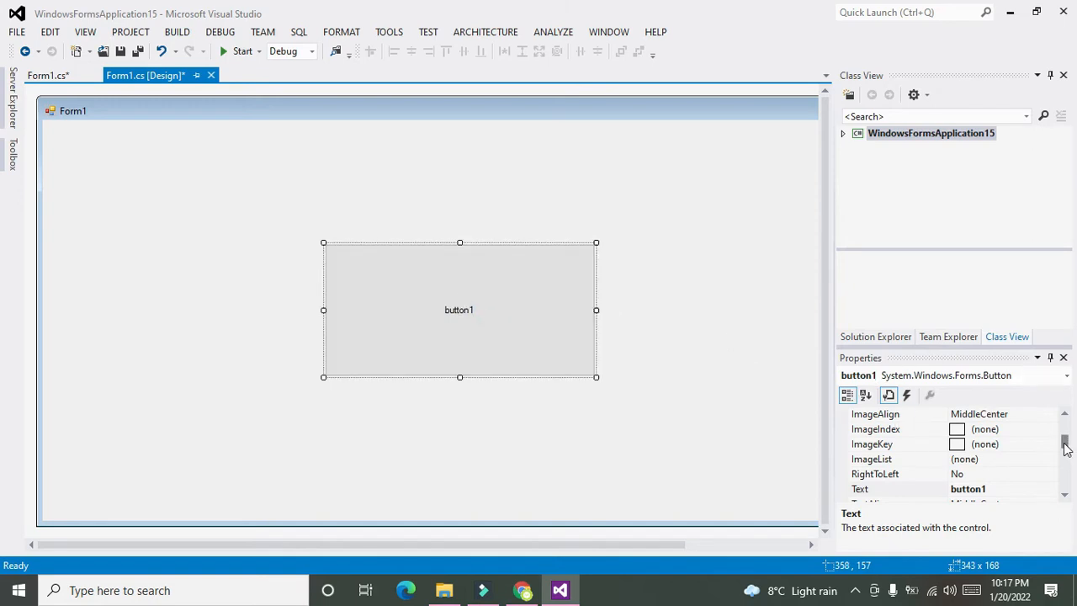
pyautogui.scroll(3)
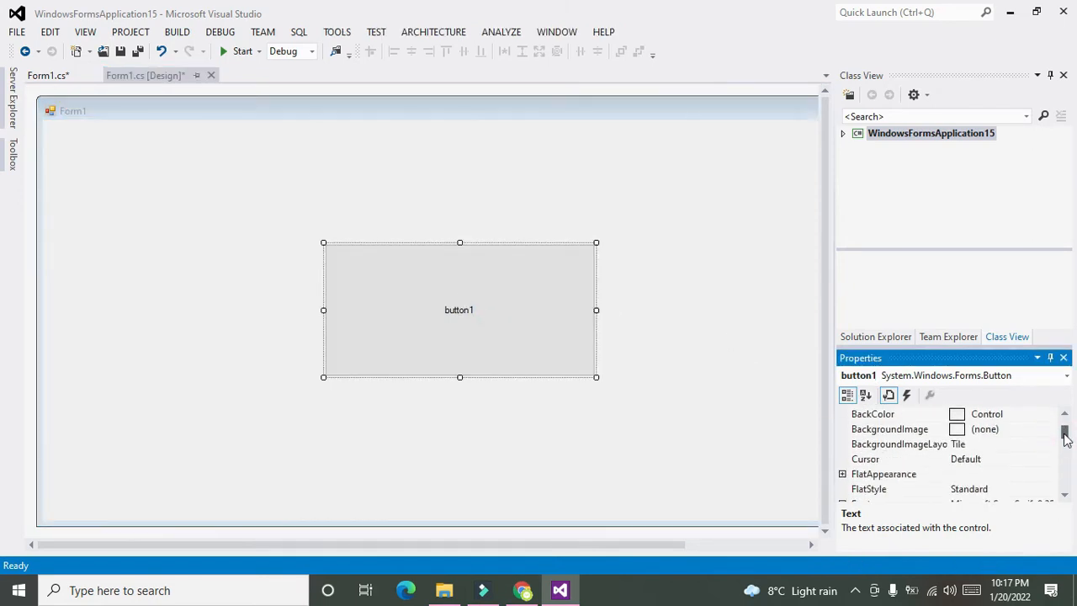
# - Choose a local-resource import for button1's BackgroundImage property
pyautogui.click(888, 430)
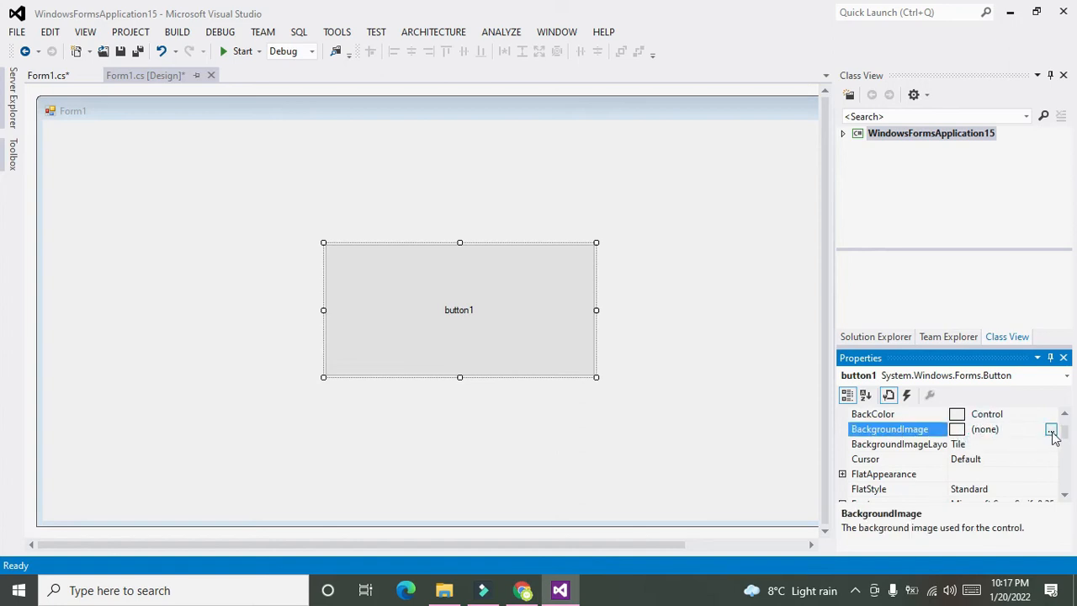
pyautogui.click(1050, 429)
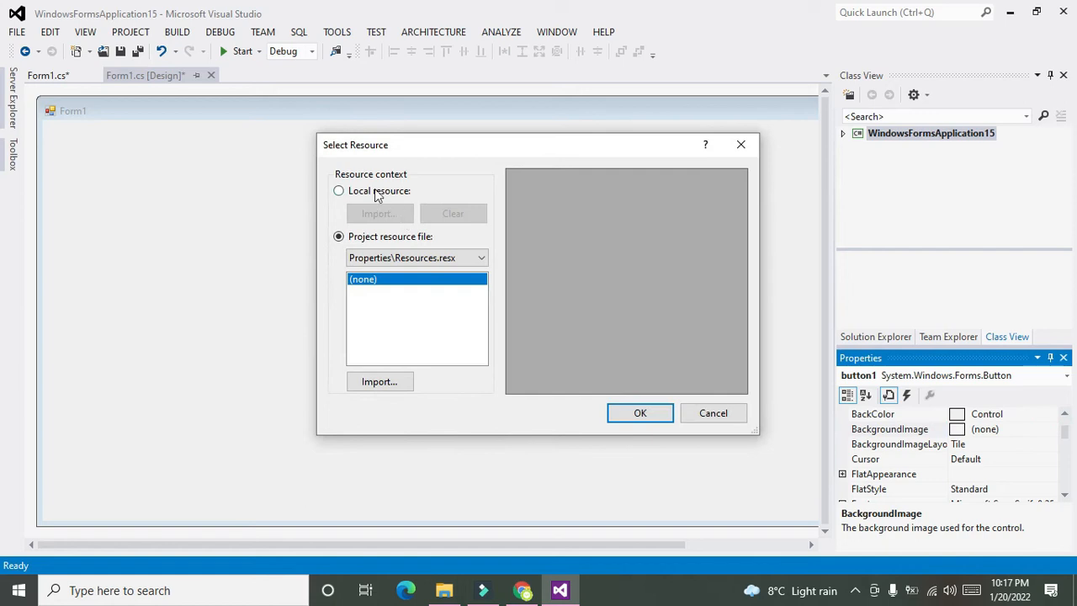
pyautogui.click(340, 190)
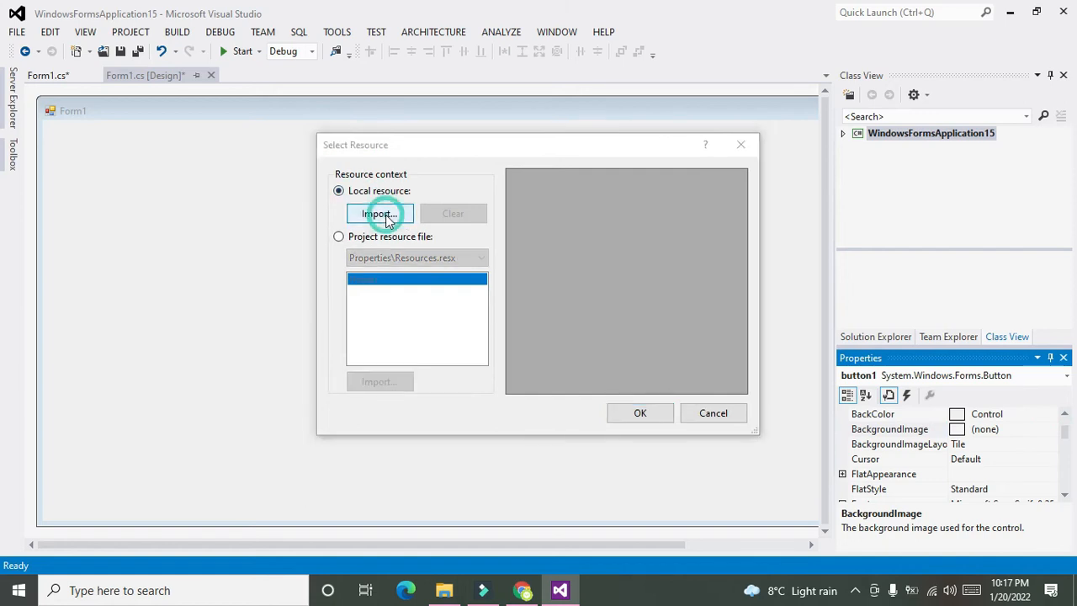
pyautogui.click(379, 214)
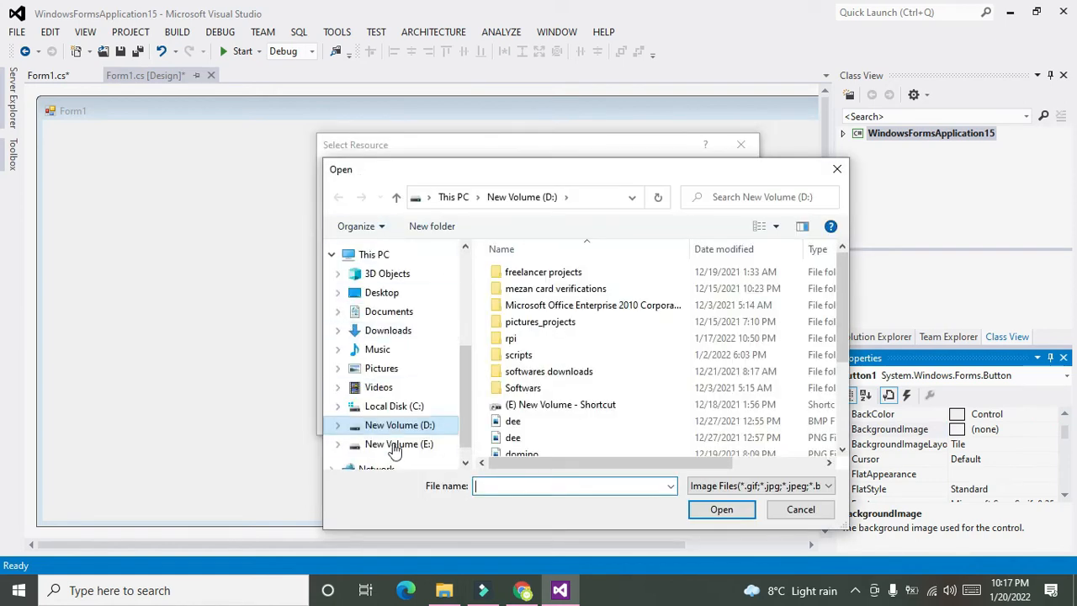
# - Import the fig picture from E:\New folder as button1's background image
pyautogui.click(397, 444)
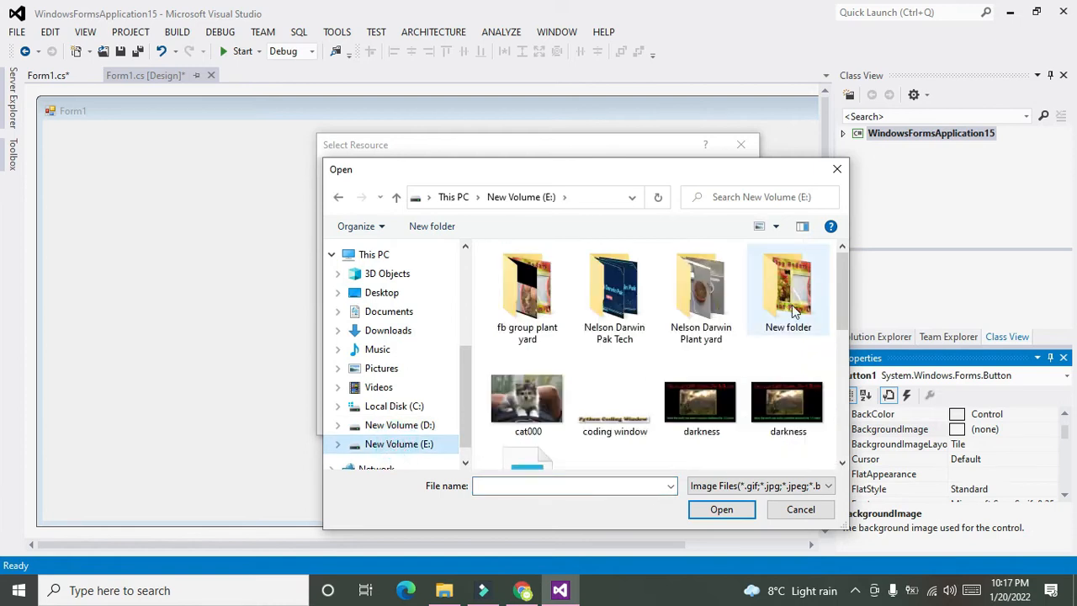
pyautogui.doubleClick(787, 286)
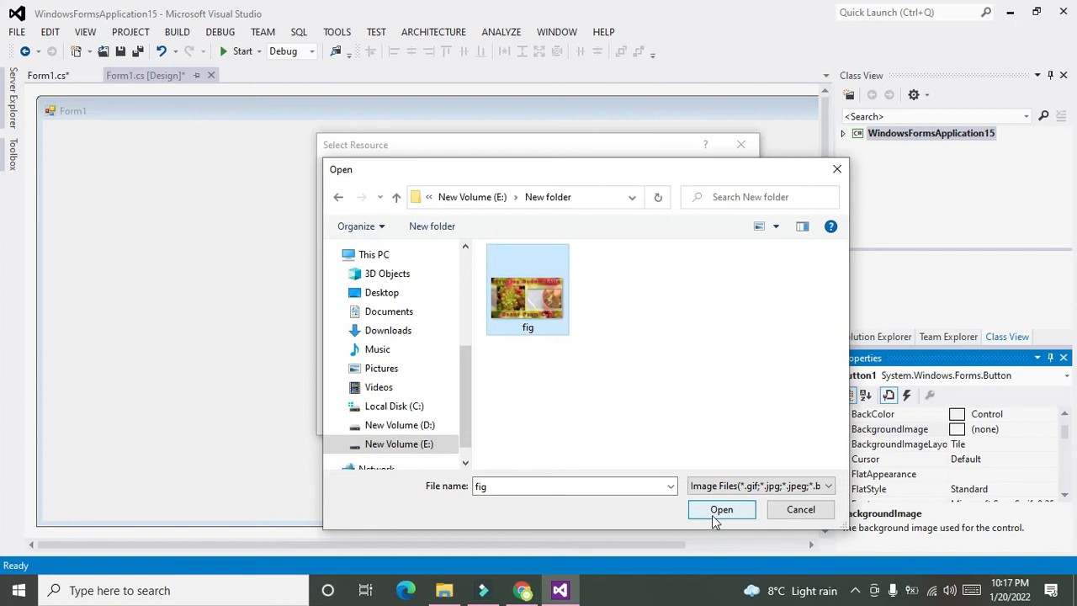
pyautogui.click(720, 508)
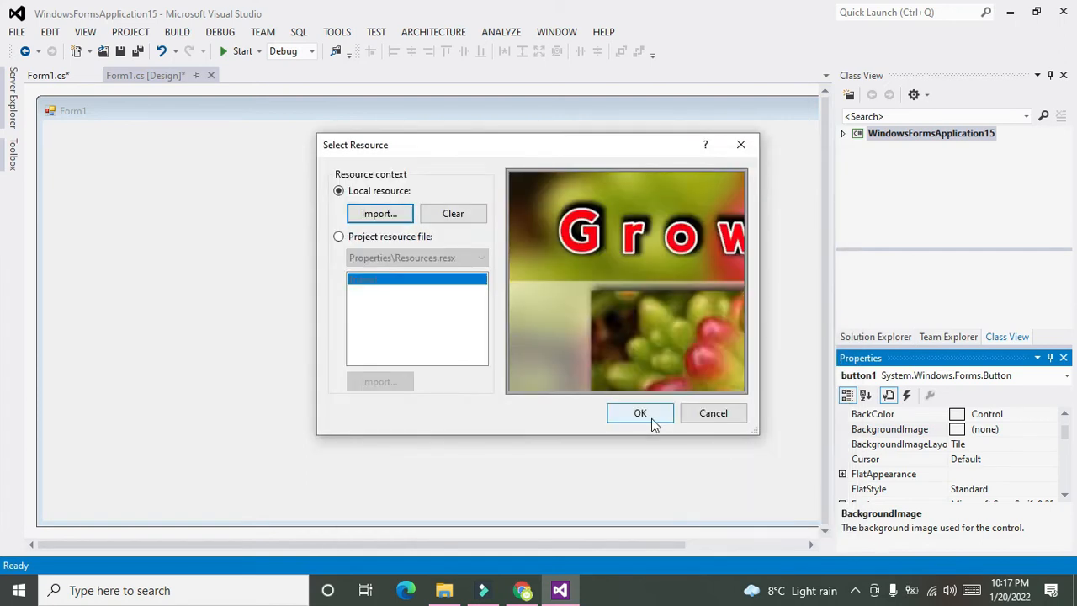
pyautogui.click(640, 413)
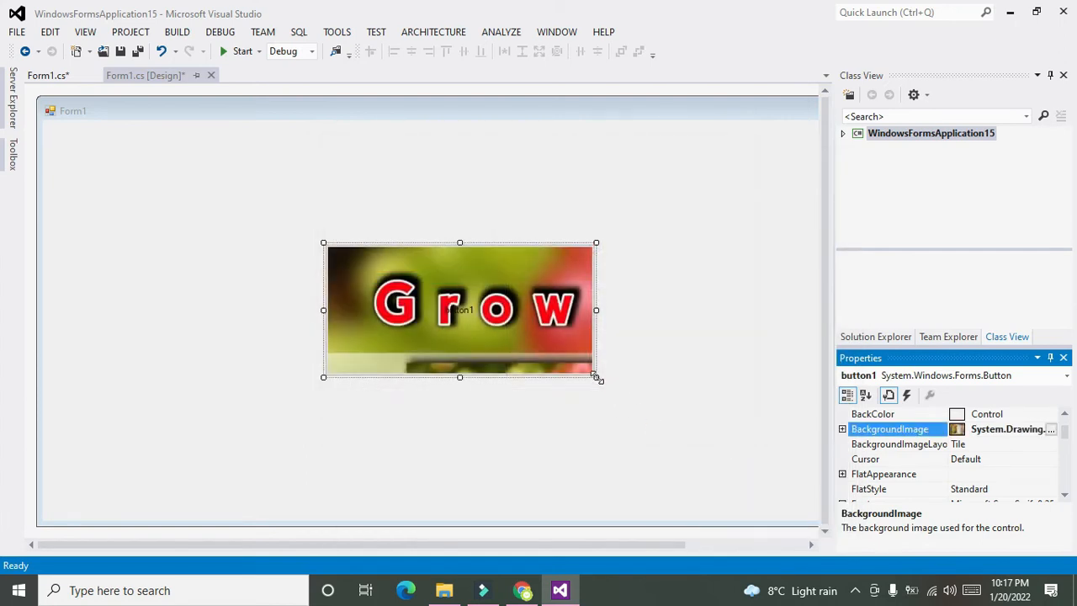
# - Resize button1 smaller and move it to the form's top-left corner
pyautogui.moveTo(596, 377); pyautogui.dragTo(709, 454)
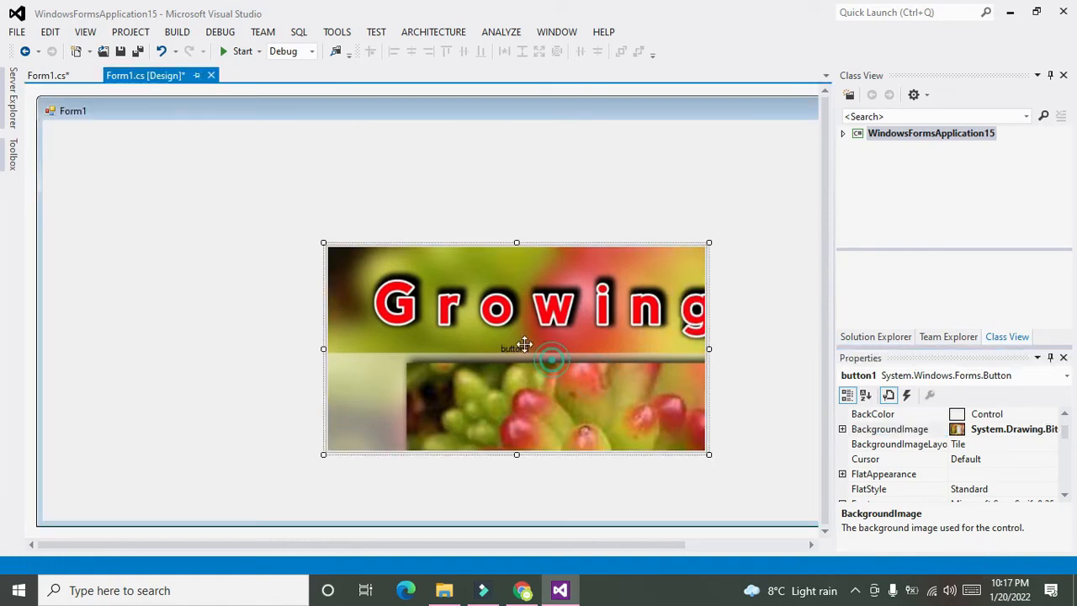
pyautogui.moveTo(515, 347); pyautogui.dragTo(380, 286)
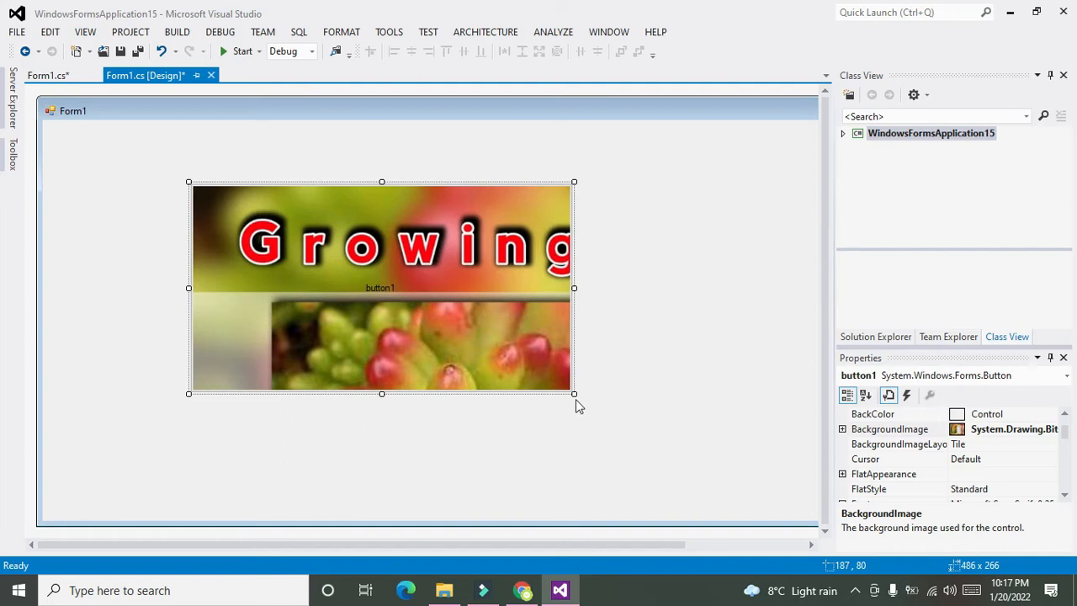
pyautogui.moveTo(574, 394); pyautogui.dragTo(478, 340)
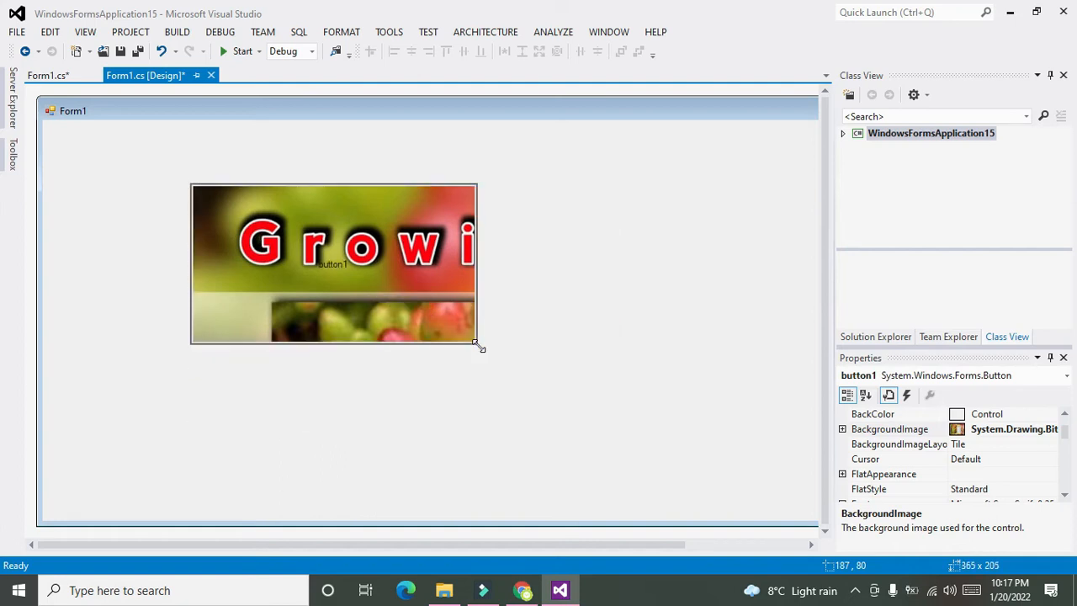
pyautogui.moveTo(478, 340); pyautogui.dragTo(384, 284)
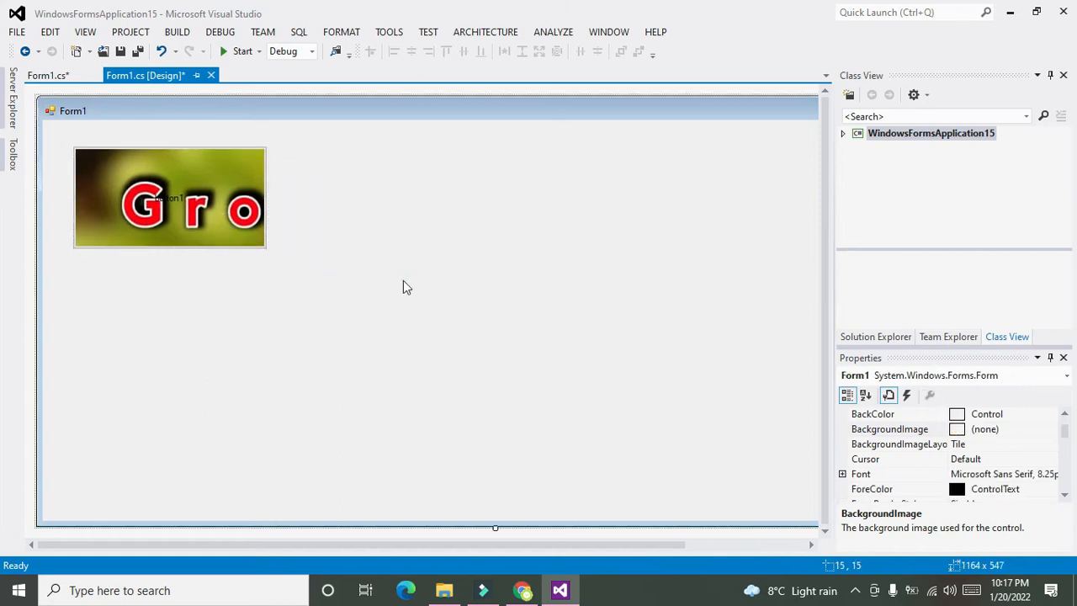
pyautogui.click(168, 199)
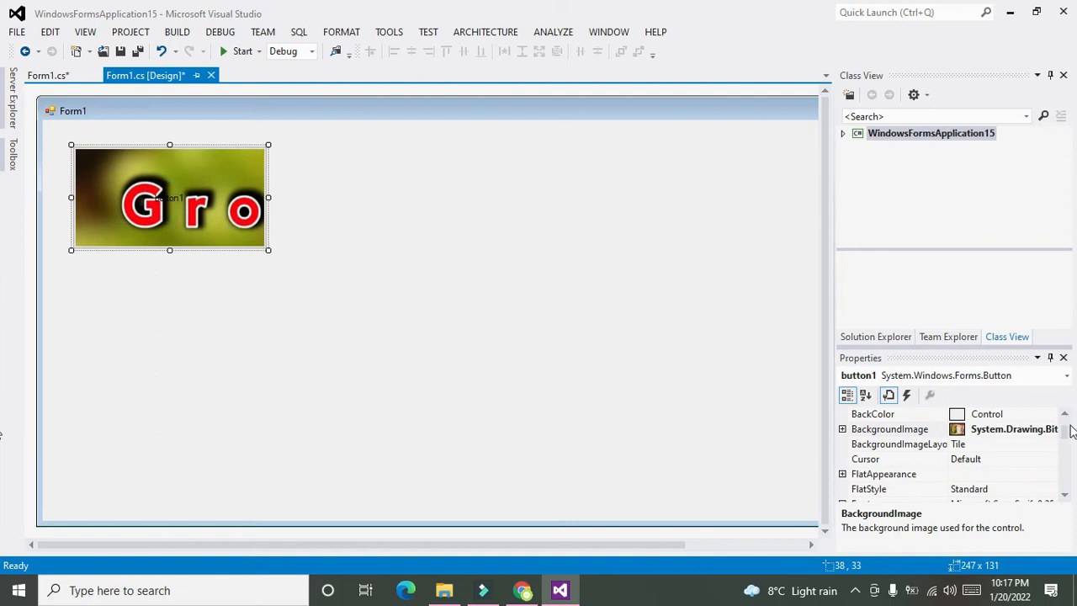
# - Clear button1's Text value 'button1' so only the image shows
pyautogui.scroll(3)
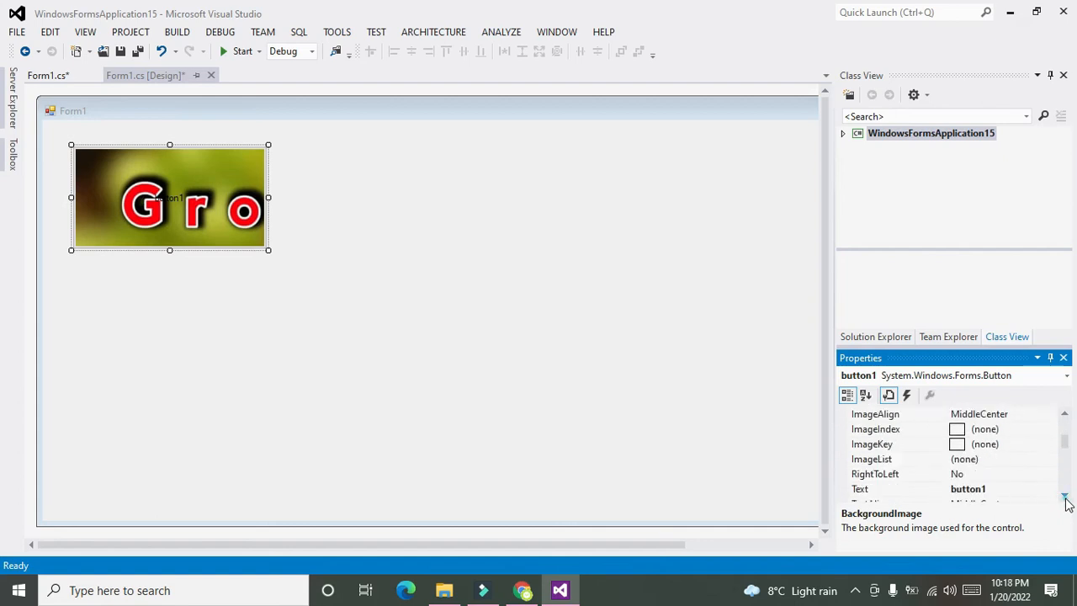
pyautogui.click(1064, 497)
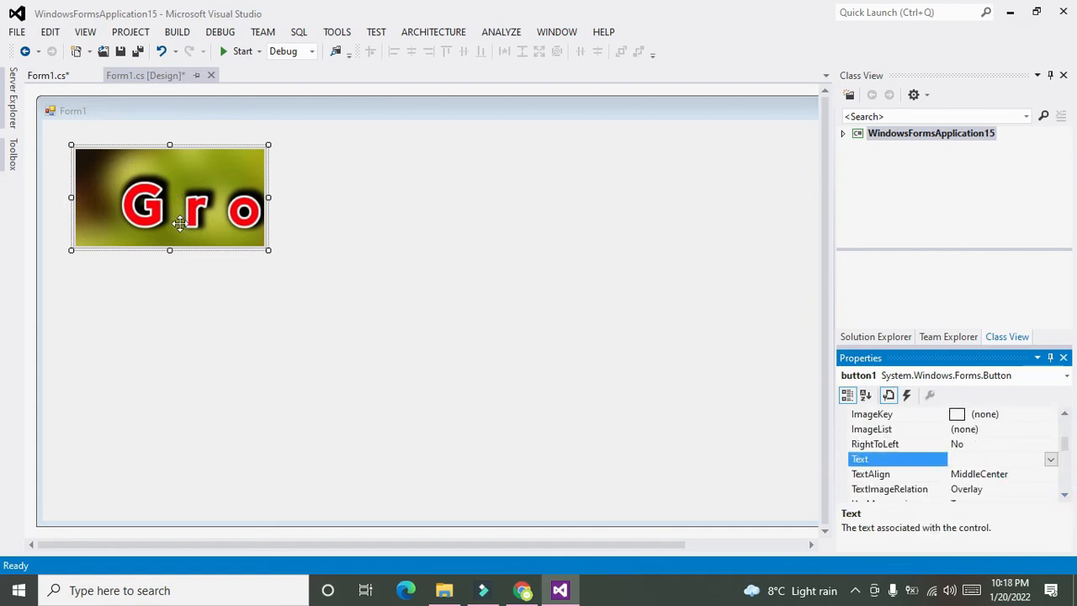
pyautogui.moveTo(407, 256)
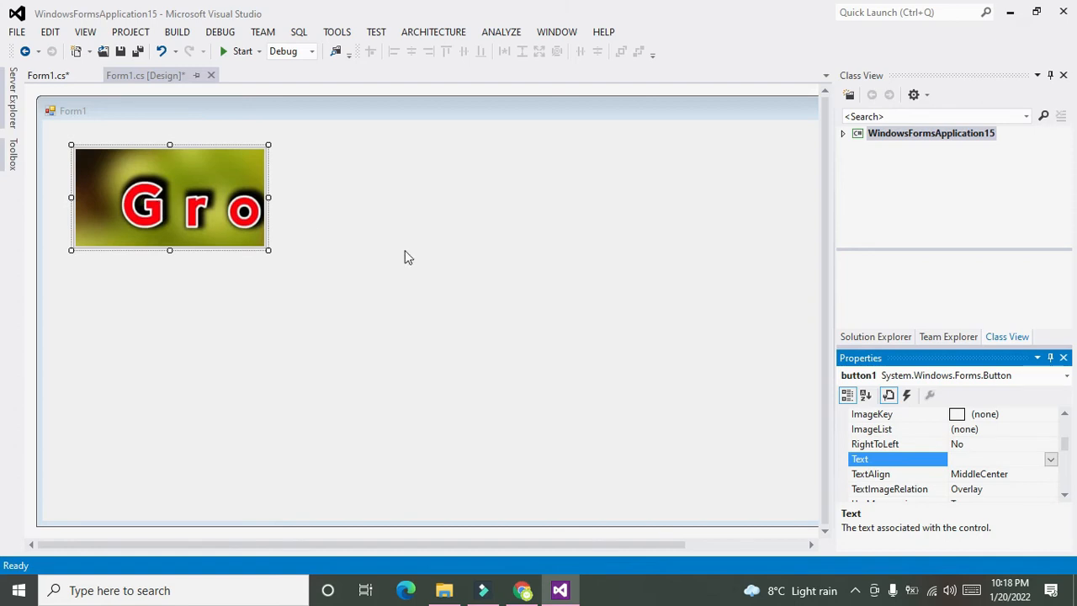
pyautogui.moveTo(242, 50)
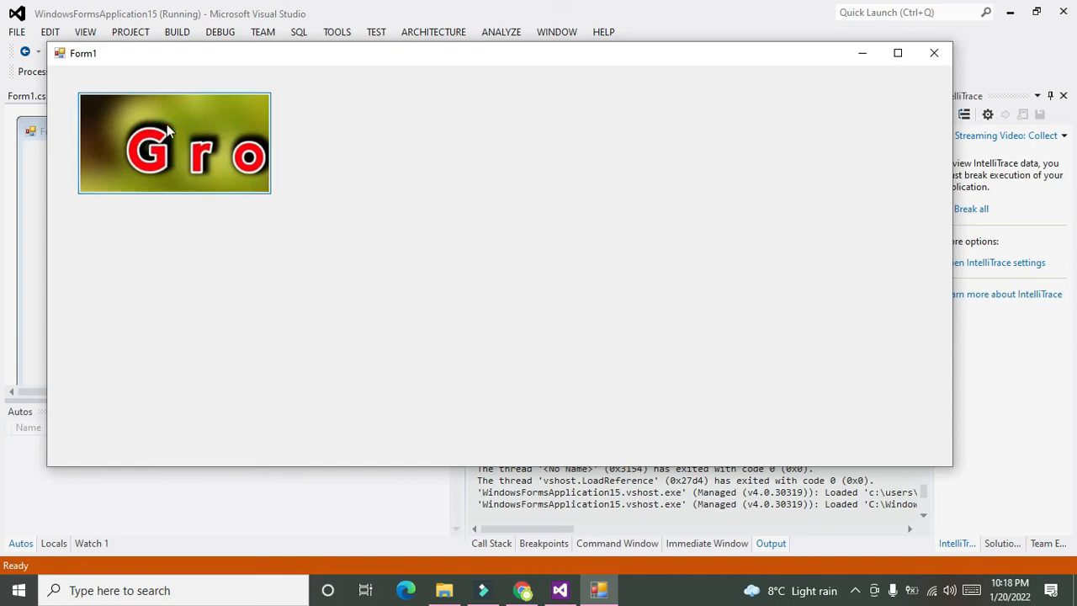
pyautogui.moveTo(183, 165)
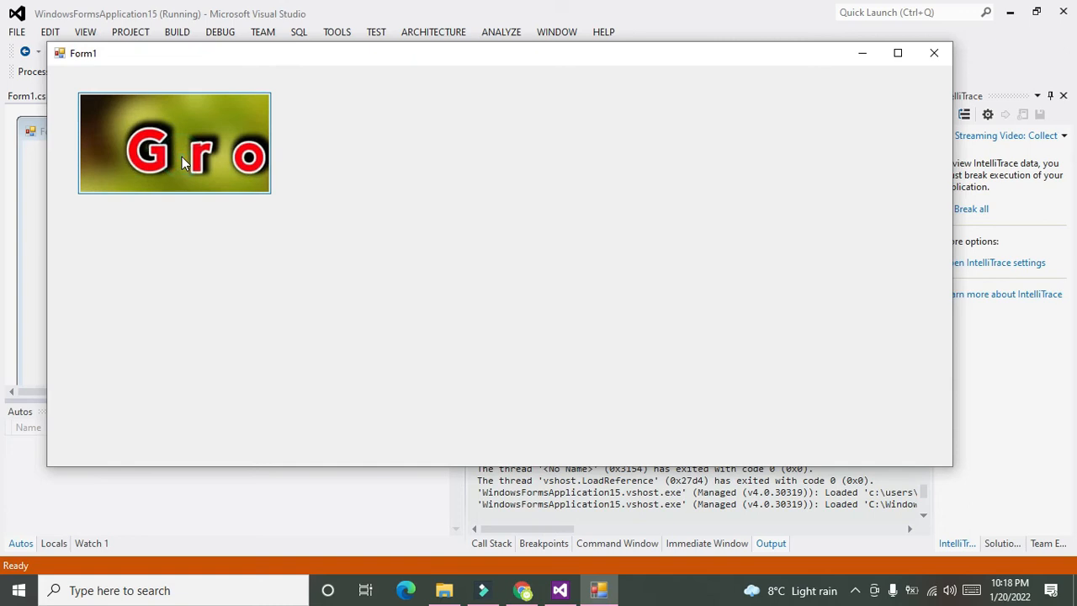
pyautogui.moveTo(168, 143)
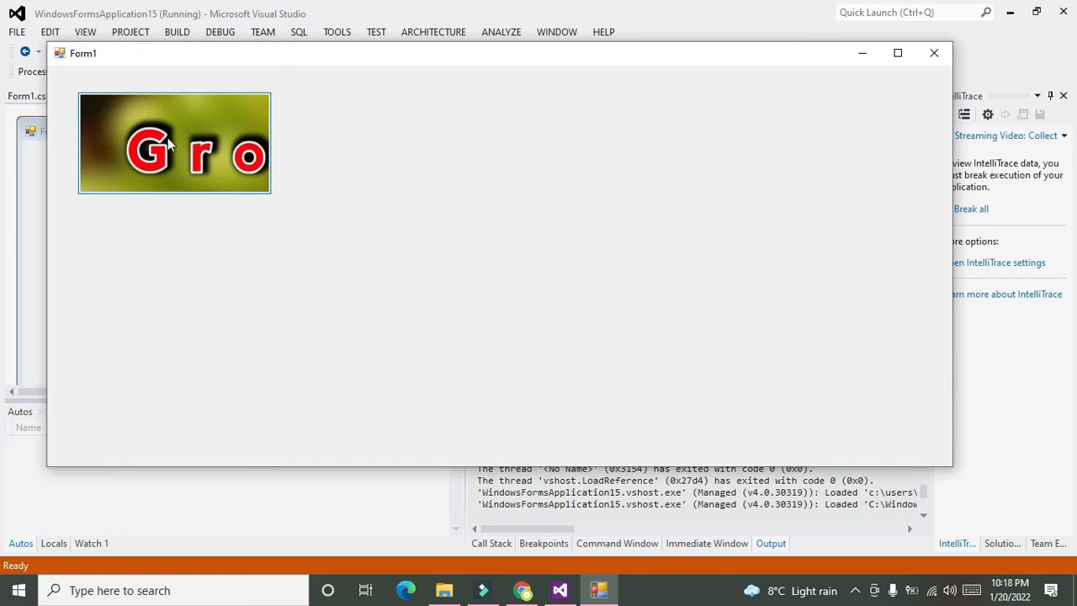
pyautogui.moveTo(172, 152)
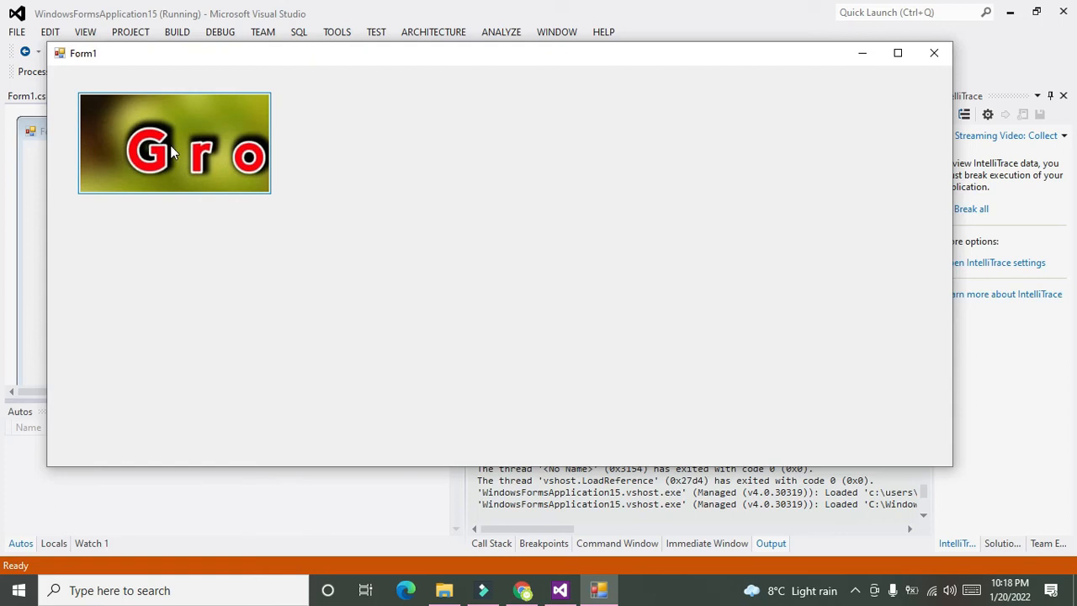
pyautogui.moveTo(178, 115)
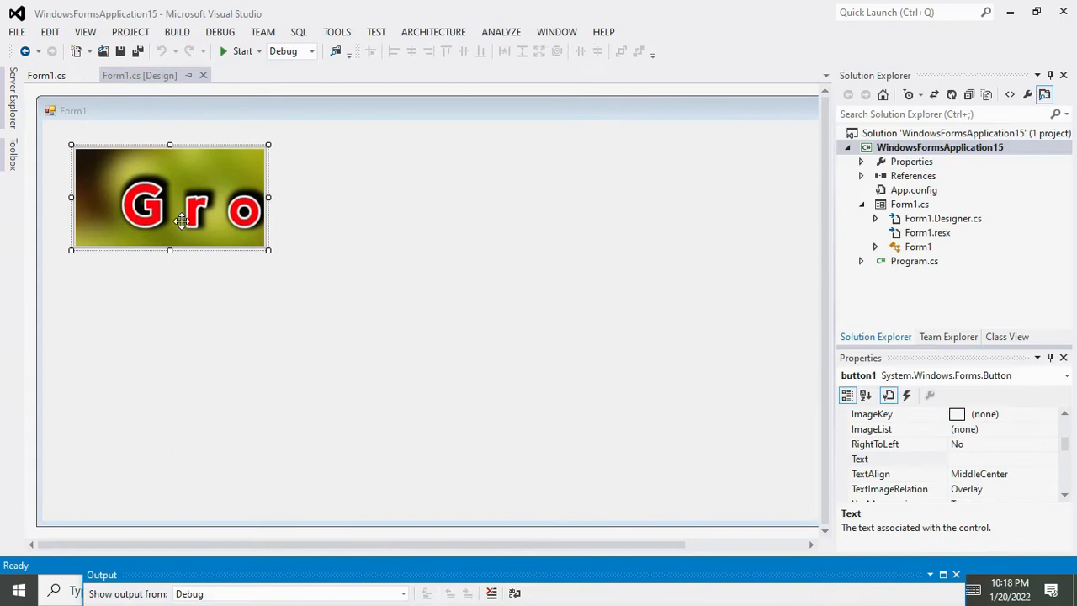
pyautogui.moveTo(147, 199)
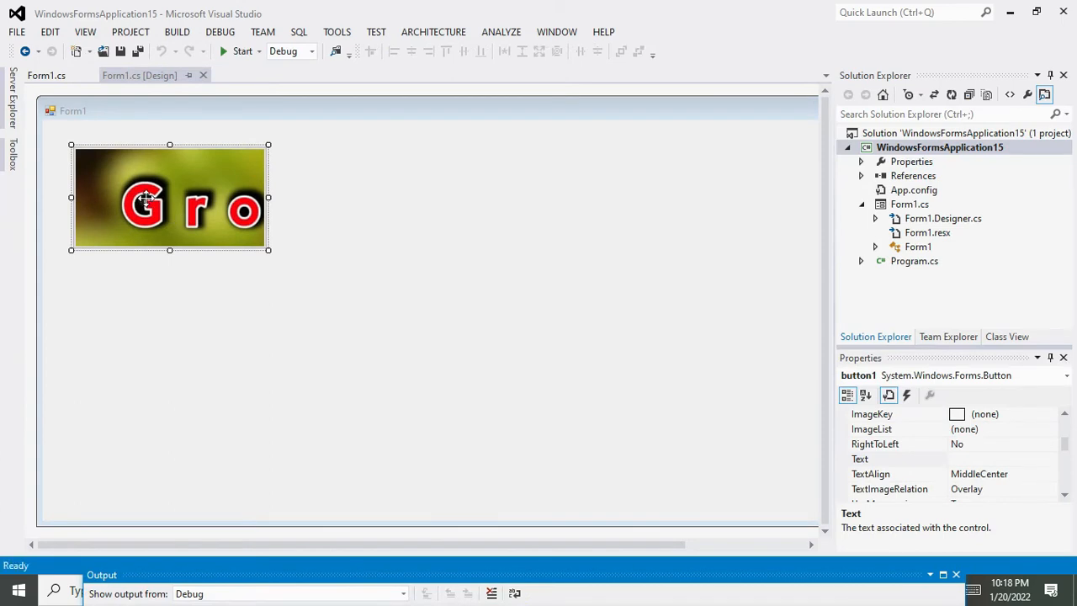
# - Add MessageBox.Show("got the image") to button1_Click and run the build
pyautogui.doubleClick(168, 198)
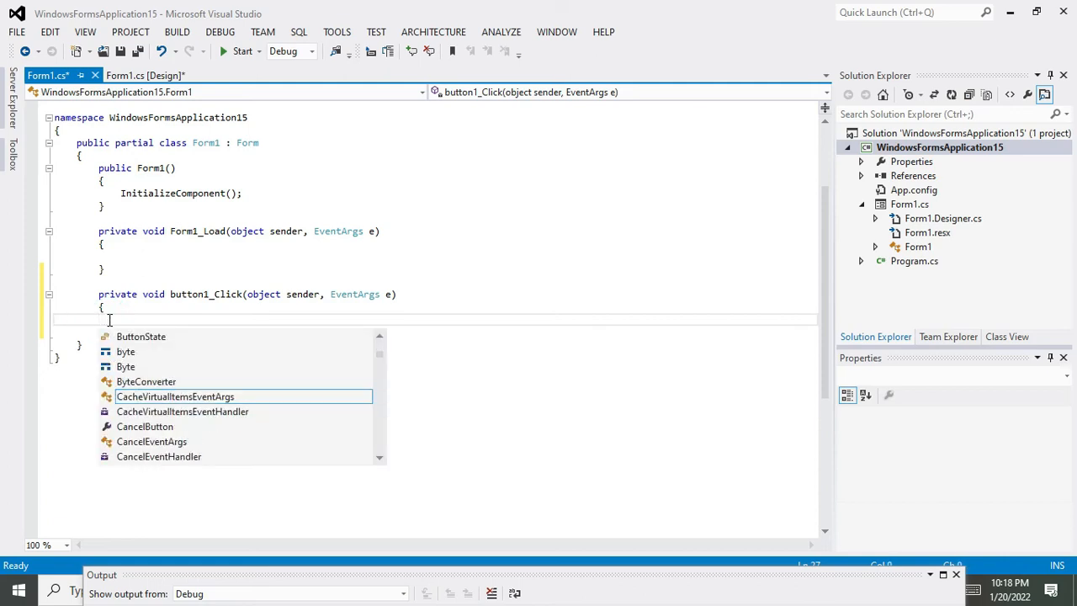
pyautogui.write('MessageBox.Show("')
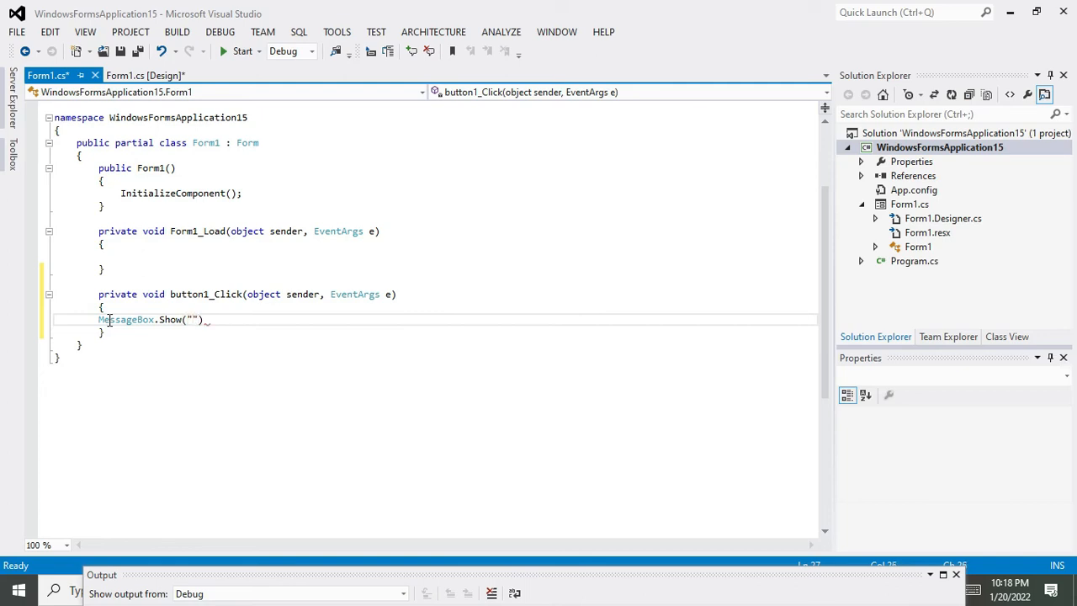
pyautogui.write('got the image')
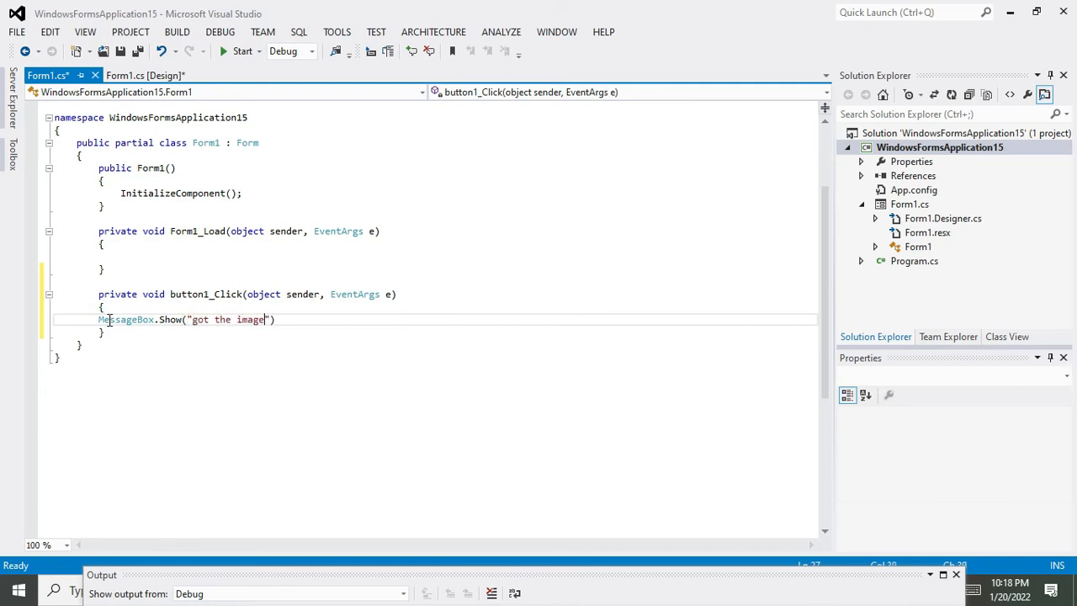
pyautogui.click(242, 51)
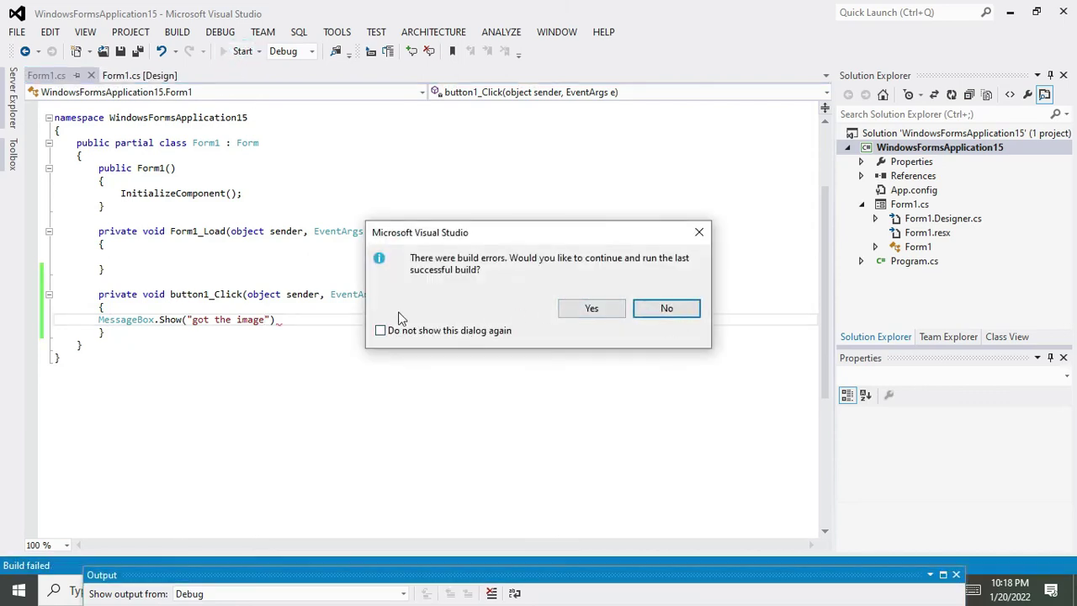
# - Decline the last successful build, add the missing semicolon and rebuild successfully
pyautogui.click(666, 308)
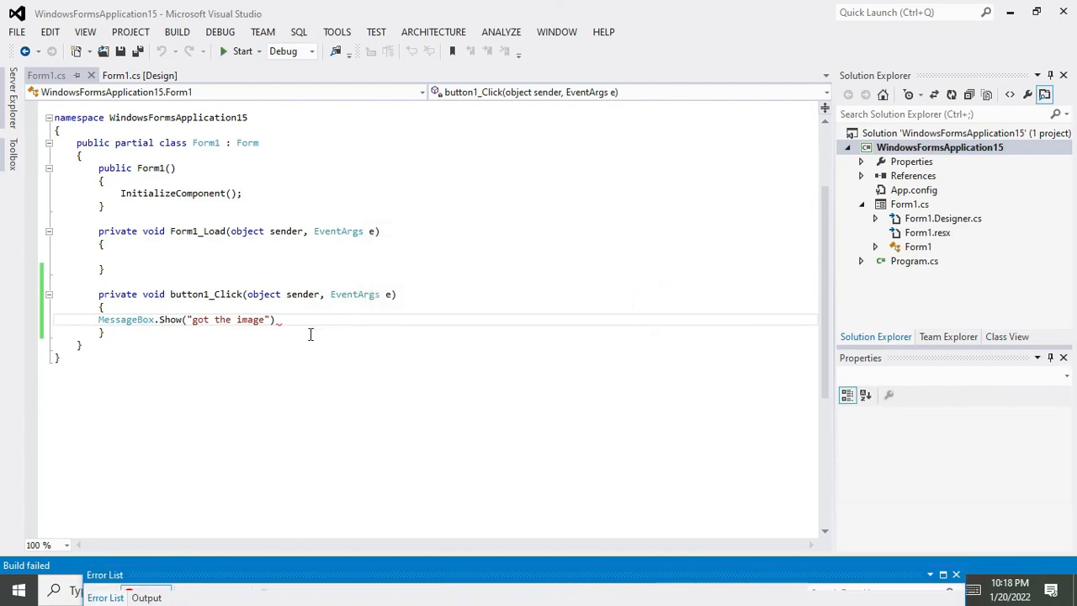
pyautogui.write(';')
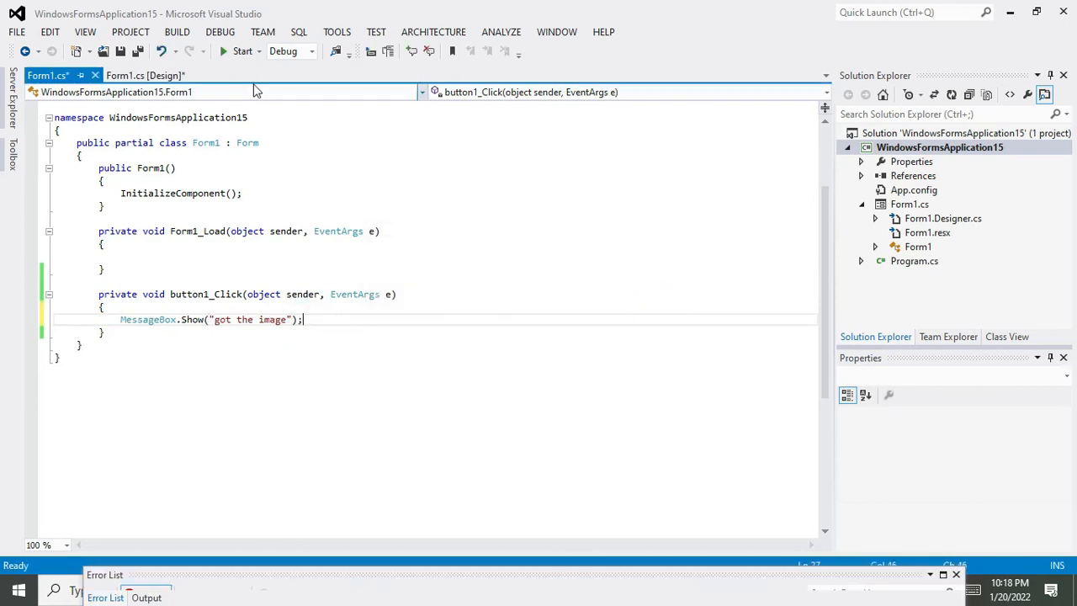
pyautogui.click(243, 51)
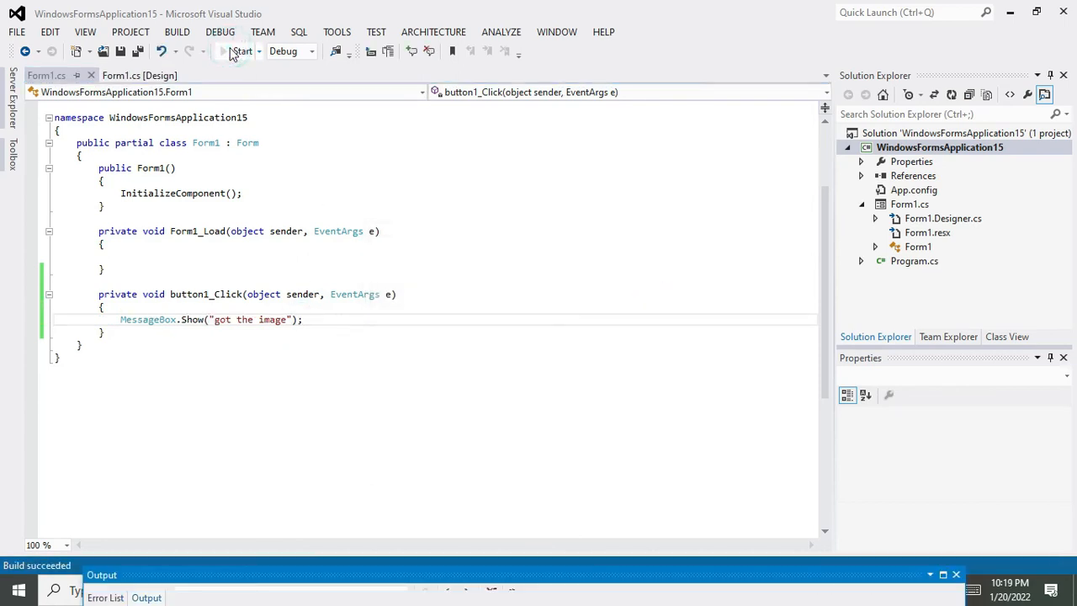
pyautogui.click(239, 50)
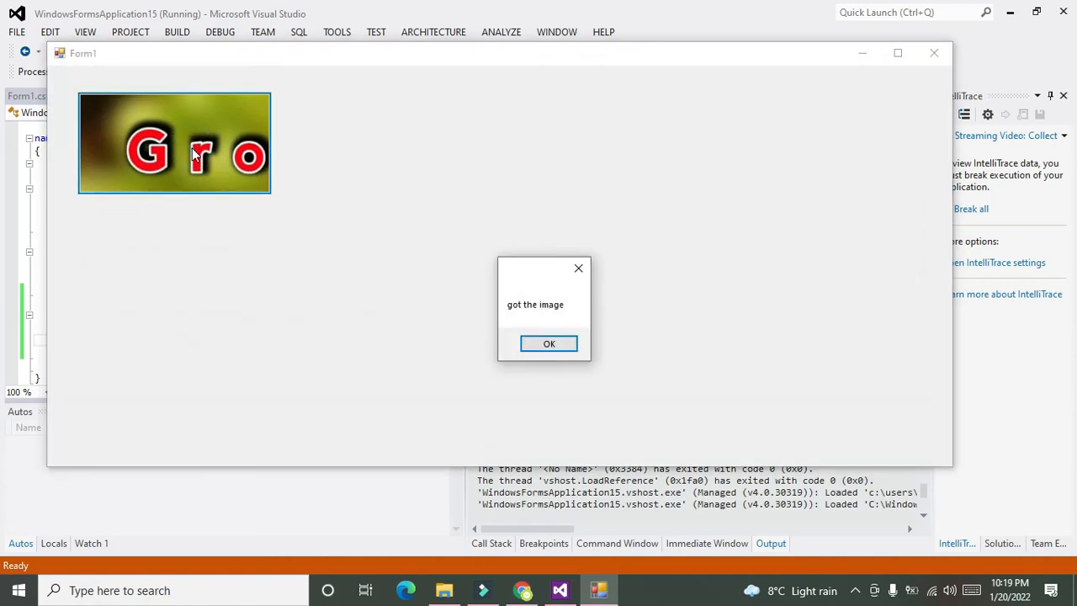
pyautogui.moveTo(485, 317)
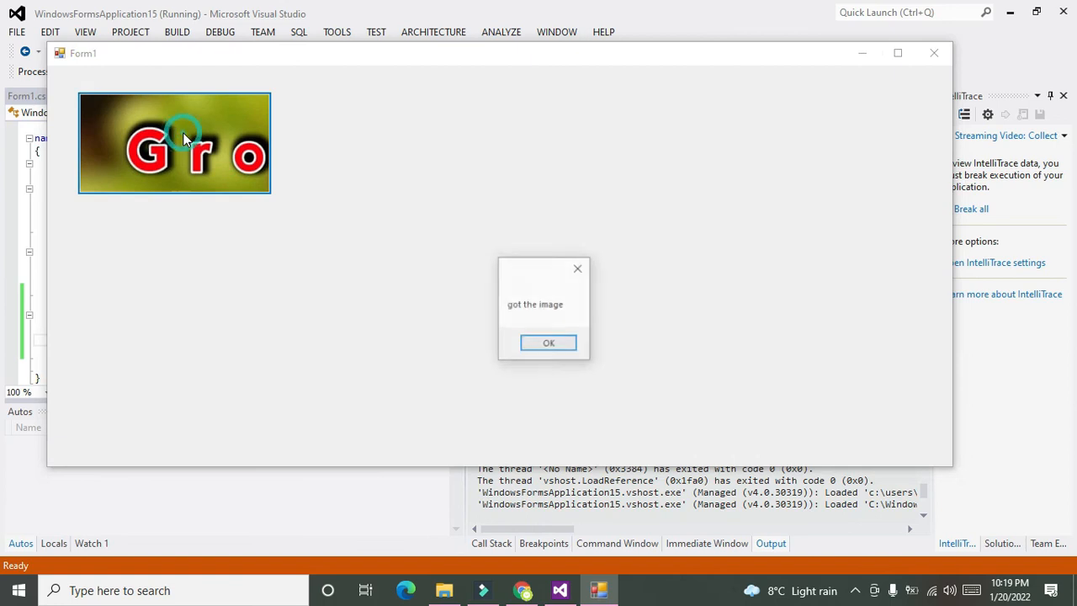
pyautogui.click(549, 343)
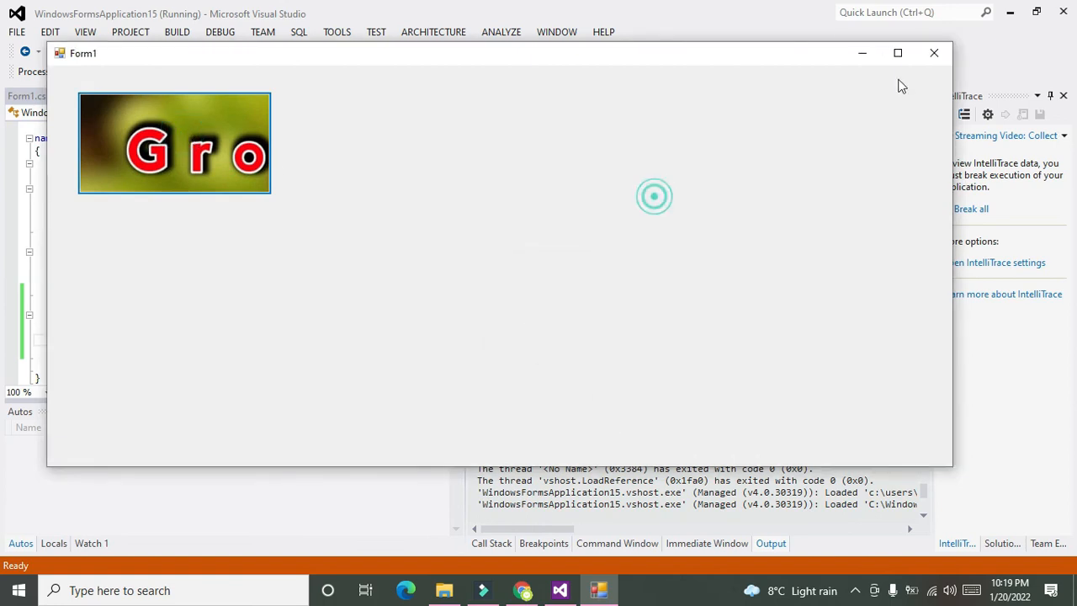
pyautogui.click(933, 53)
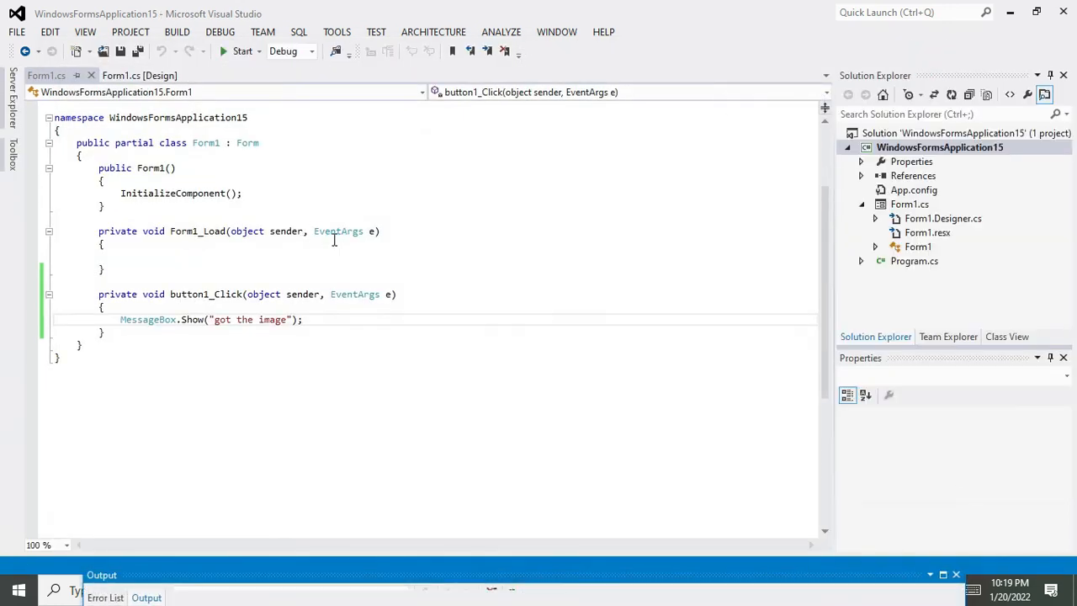